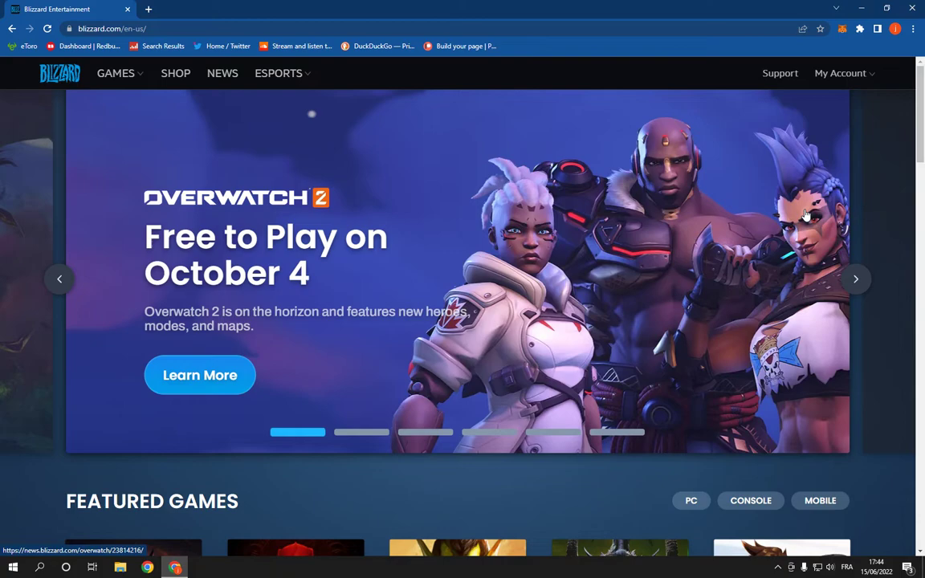
mouse_move(827, 86)
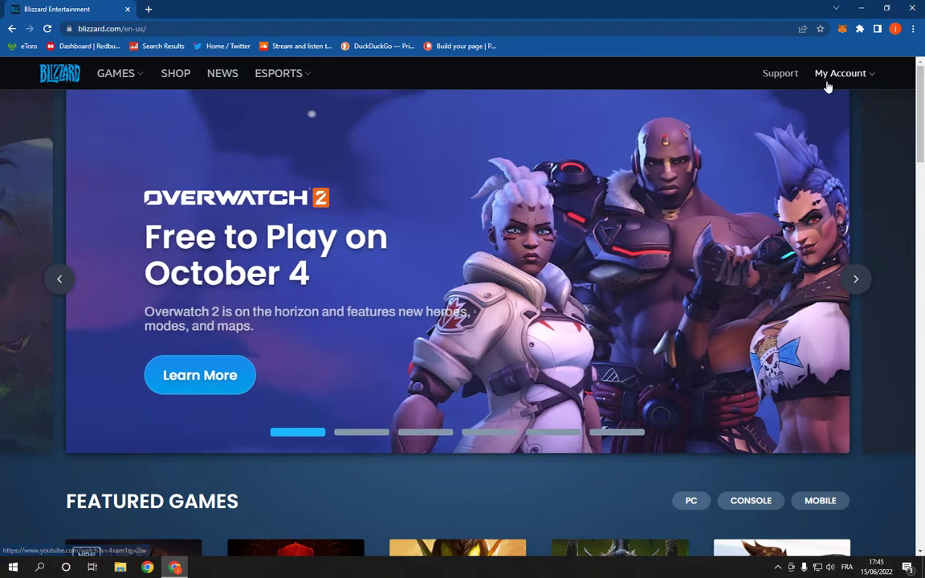
Go from My Account to Account Settings and open the Security section.
left_click(840, 73)
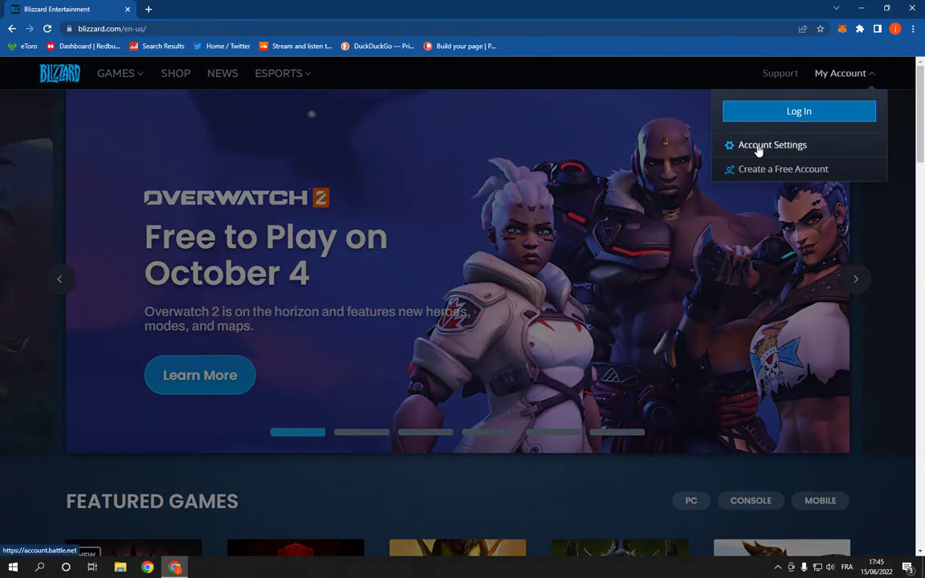
left_click(771, 145)
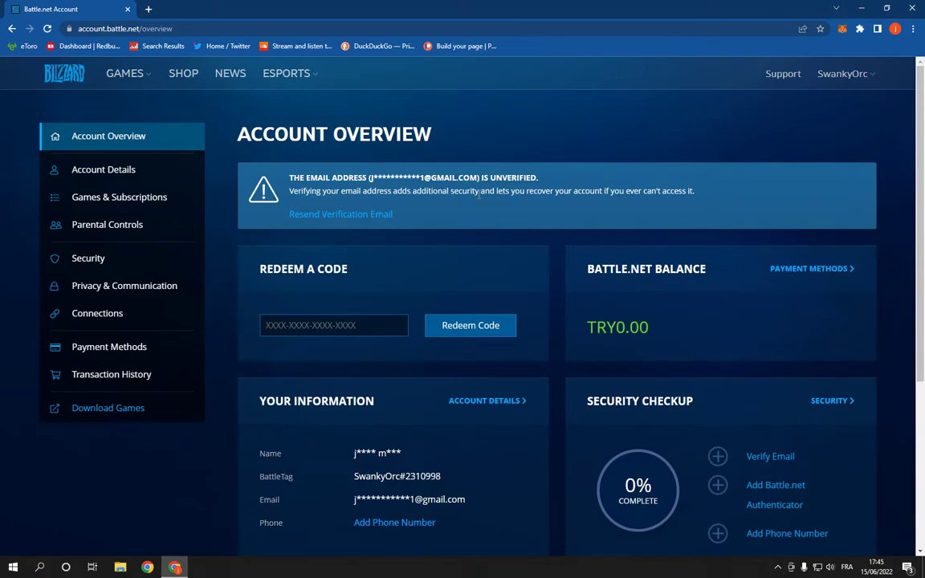
left_click(88, 258)
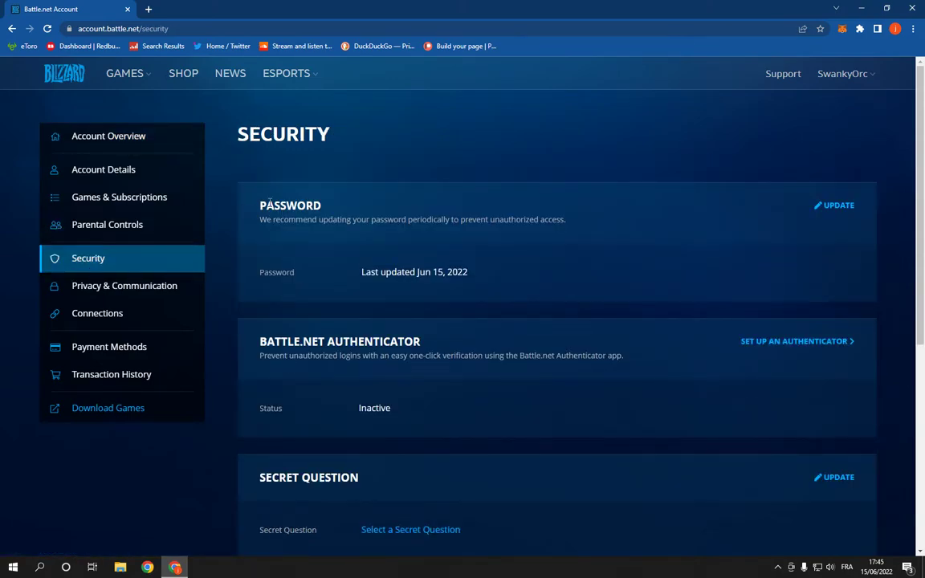
Open the password update form with old, new and confirm password fields.
left_click(833, 205)
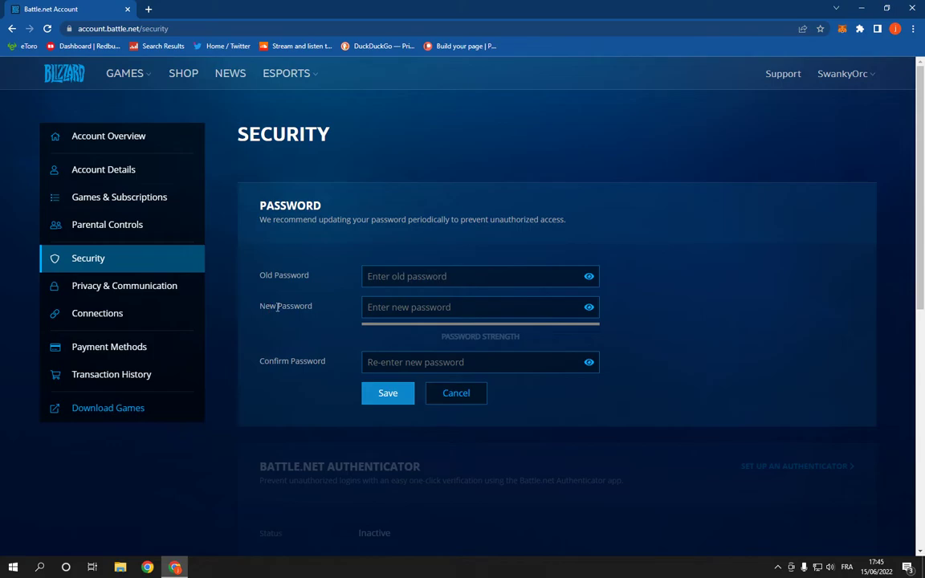
mouse_move(282, 374)
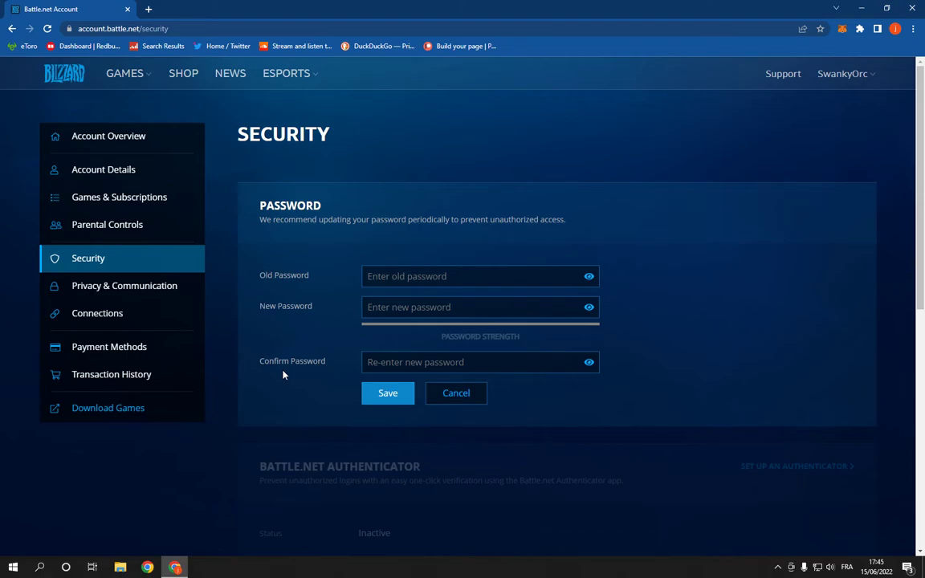
mouse_move(229, 247)
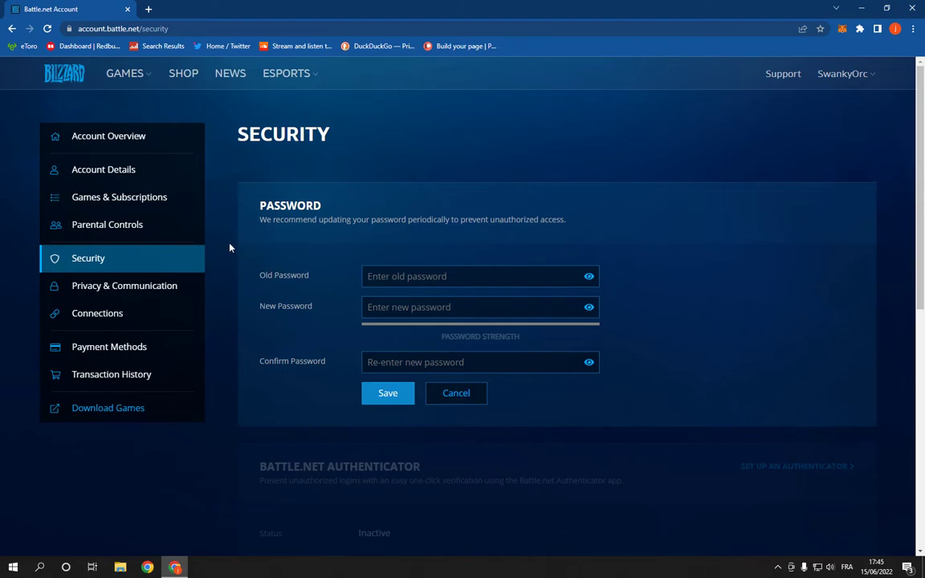